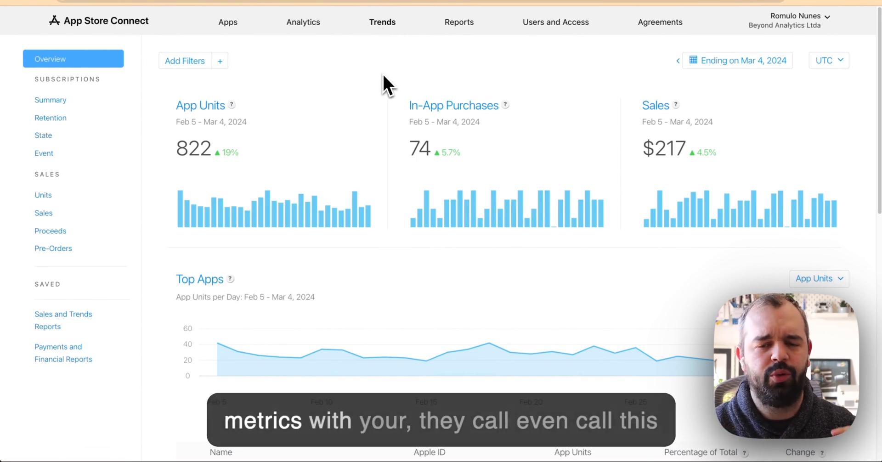
pyautogui.moveTo(215, 123)
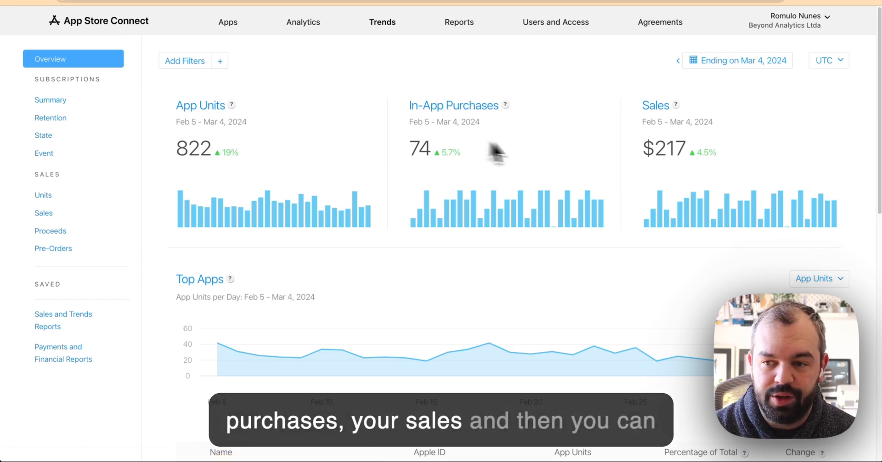
pyautogui.moveTo(594, 151)
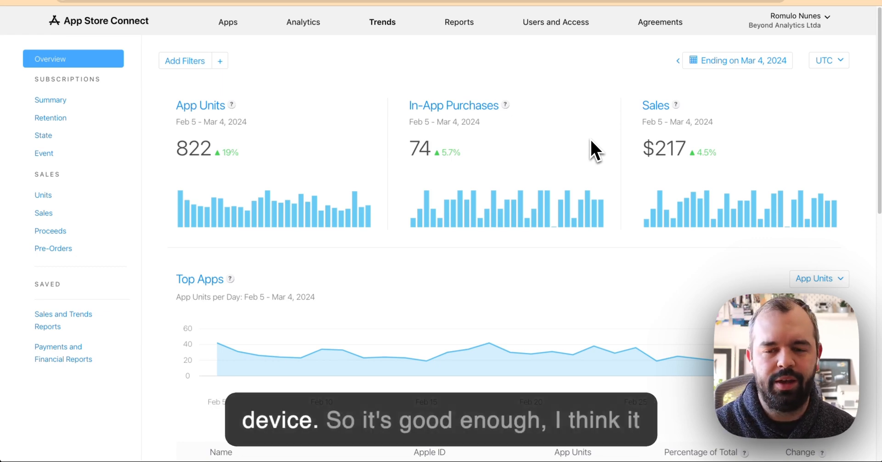
# Open the App Analytics summary for the Charging Animation - Charger app
pyautogui.scroll(-3)
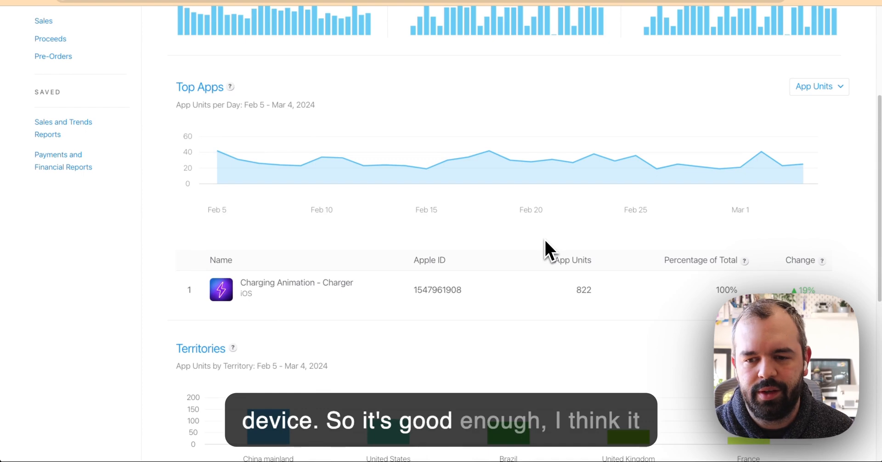
pyautogui.scroll(-3)
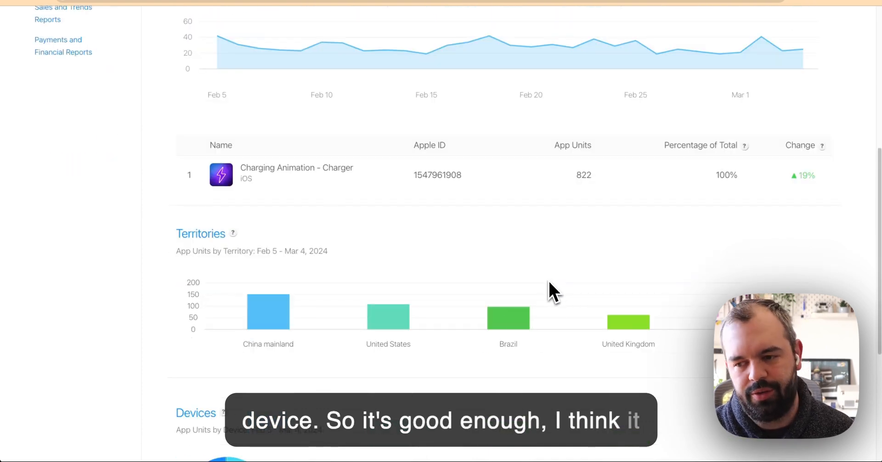
pyautogui.scroll(-3)
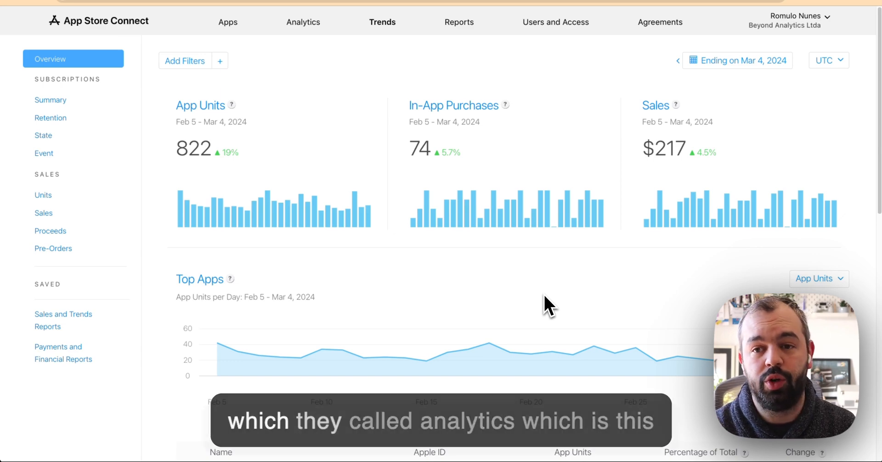
pyautogui.click(303, 22)
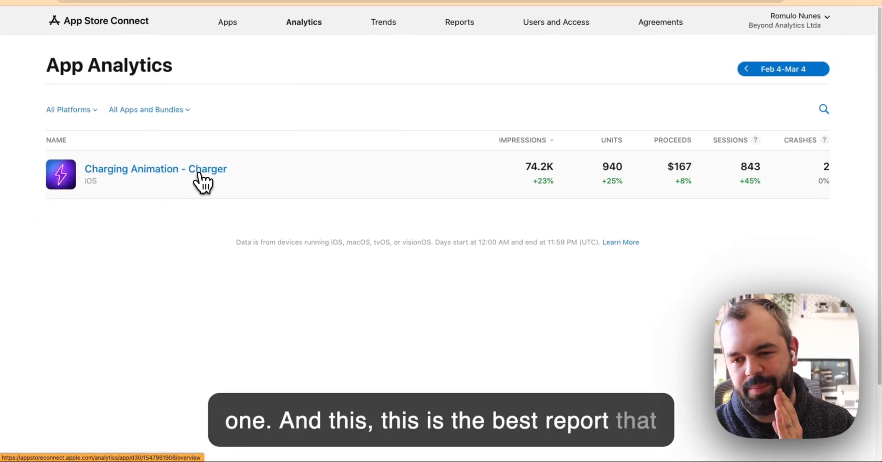
pyautogui.click(155, 169)
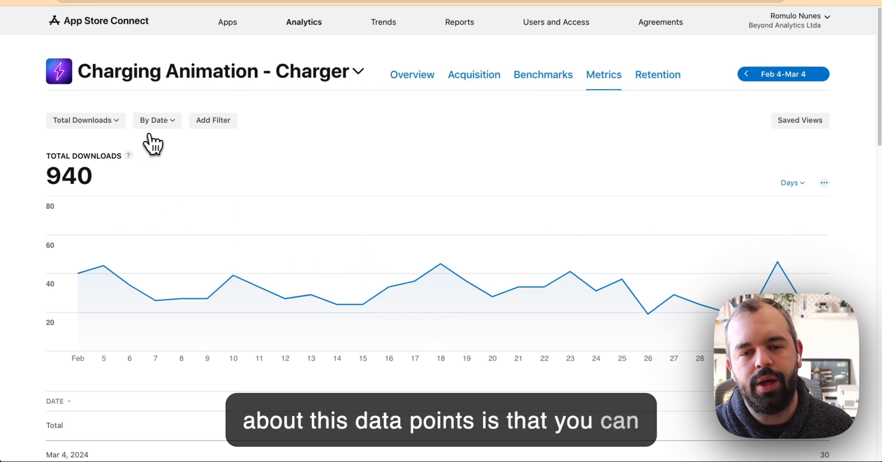
# View total downloads by Source Type, then switch the breakdown back to Date
pyautogui.click(153, 121)
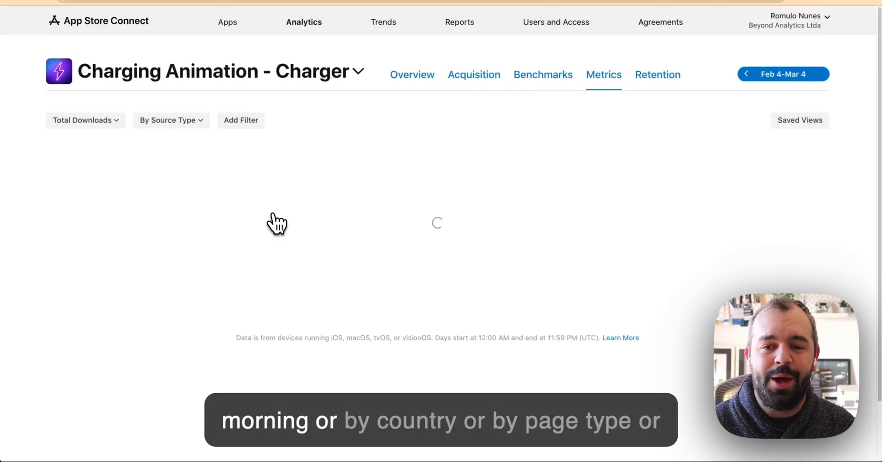
pyautogui.click(167, 120)
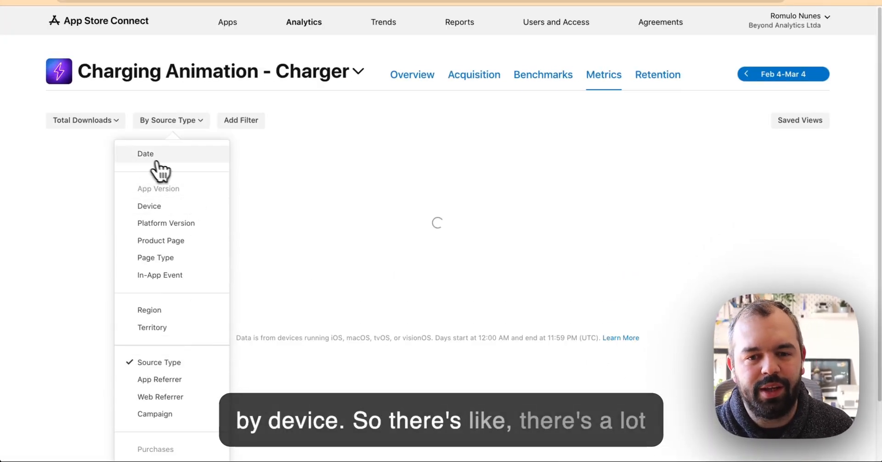
pyautogui.click(146, 153)
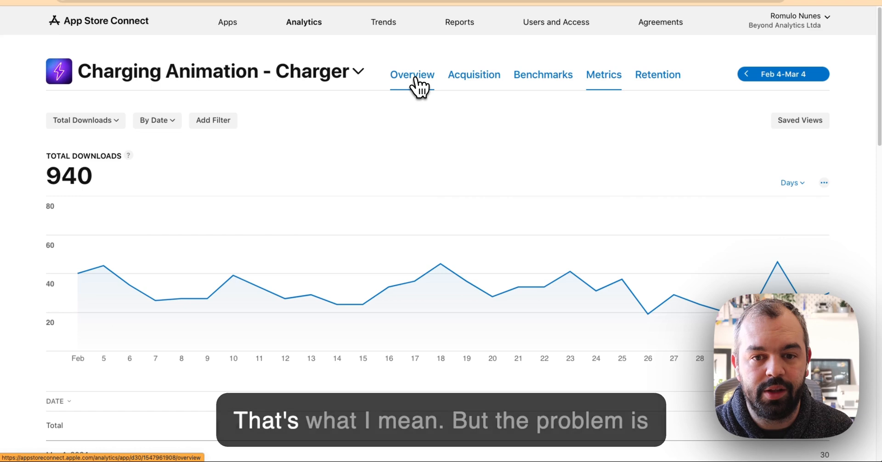
pyautogui.click(411, 74)
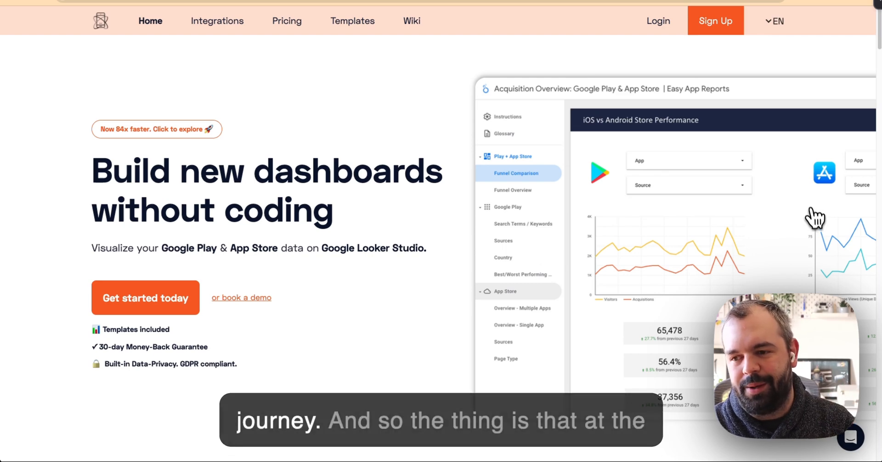
pyautogui.moveTo(754, 149)
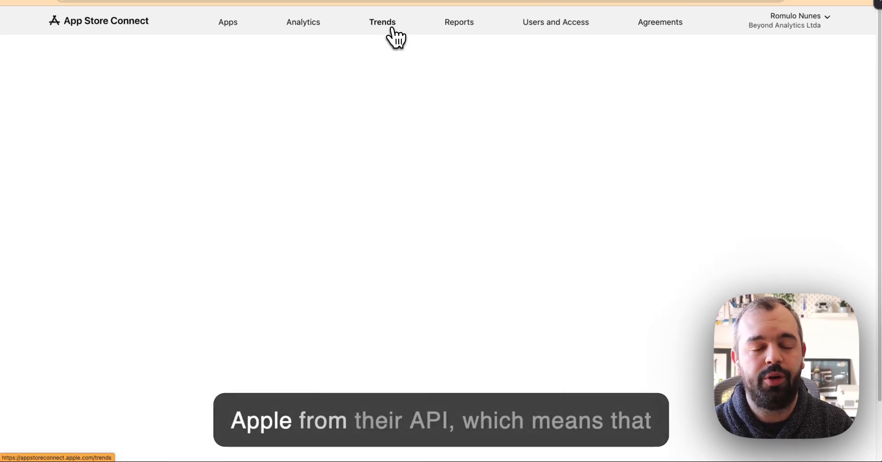
# Go from Trends back to Analytics and open Charging Animation - Charger's overview
pyautogui.click(382, 22)
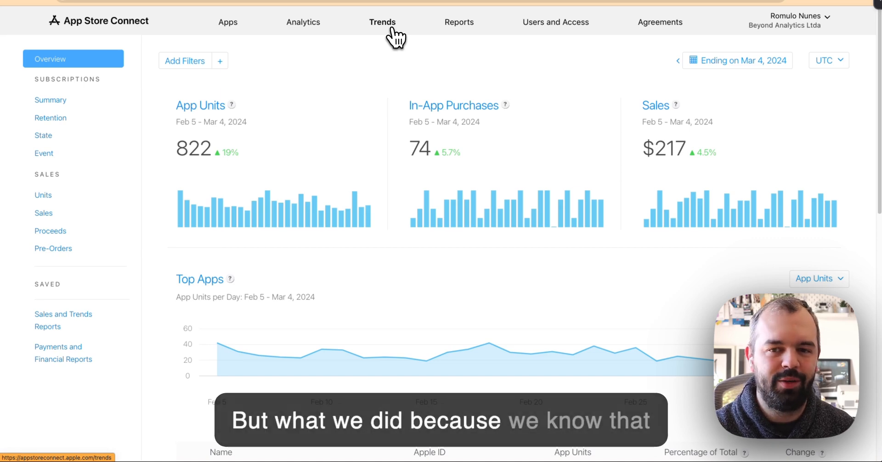
pyautogui.moveTo(302, 22)
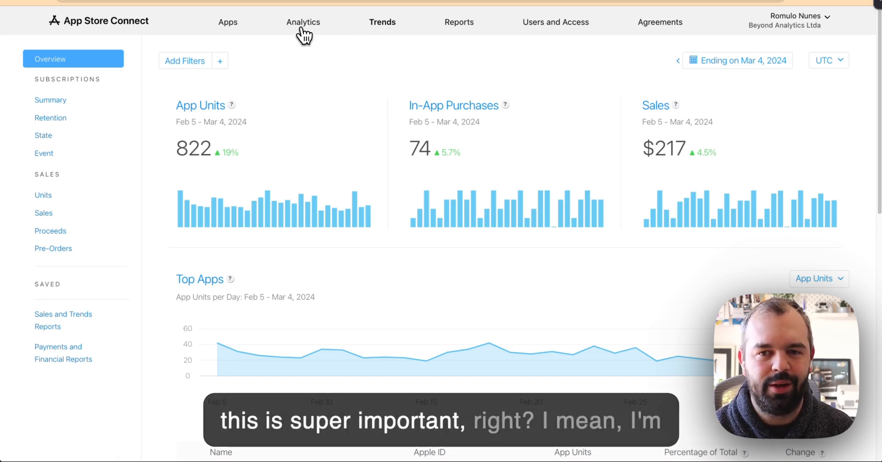
pyautogui.click(302, 22)
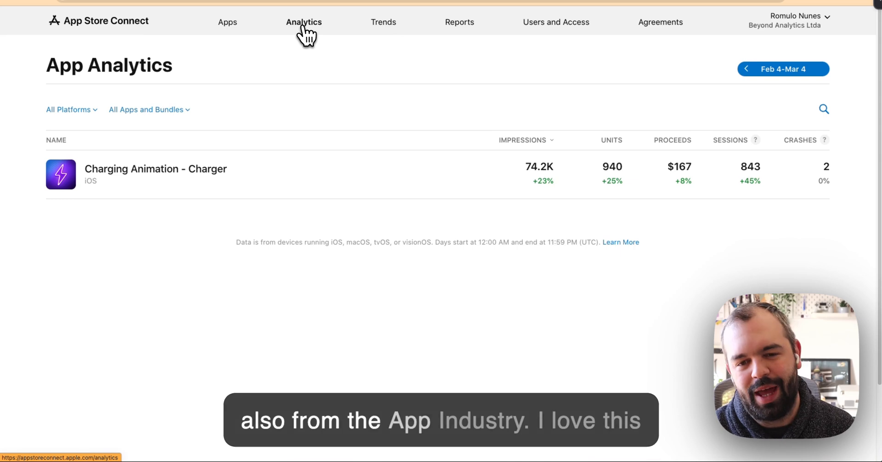
pyautogui.click(155, 169)
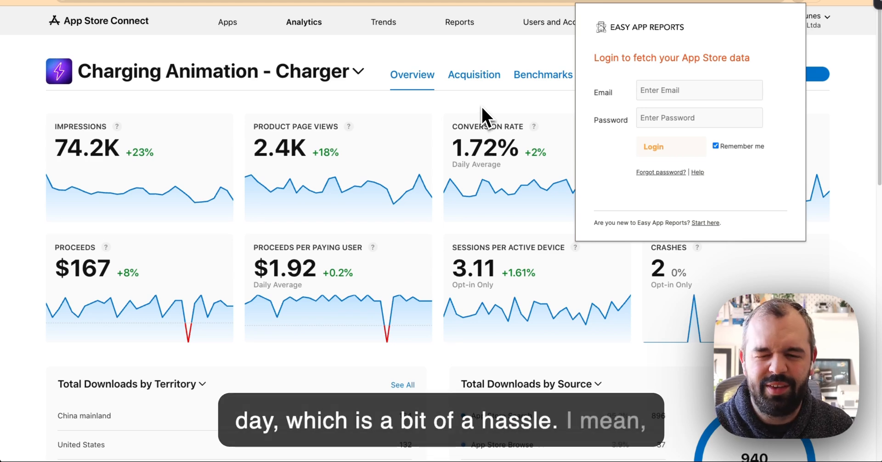
pyautogui.moveTo(678, 107)
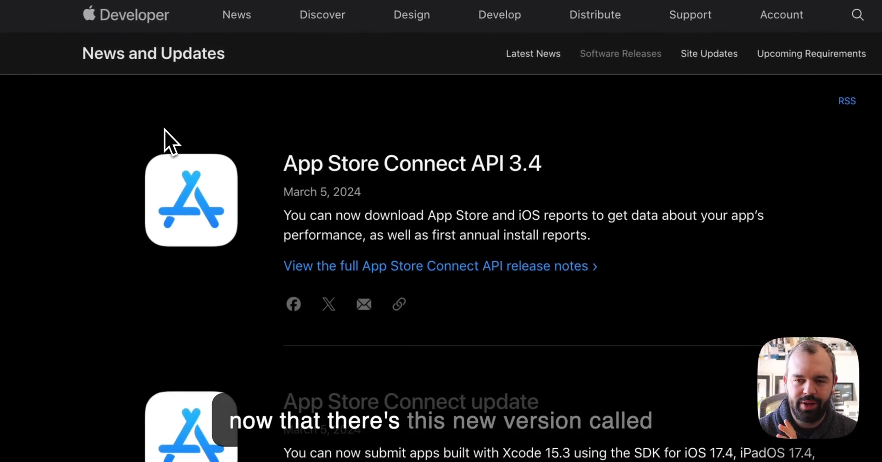
pyautogui.moveTo(456, 199)
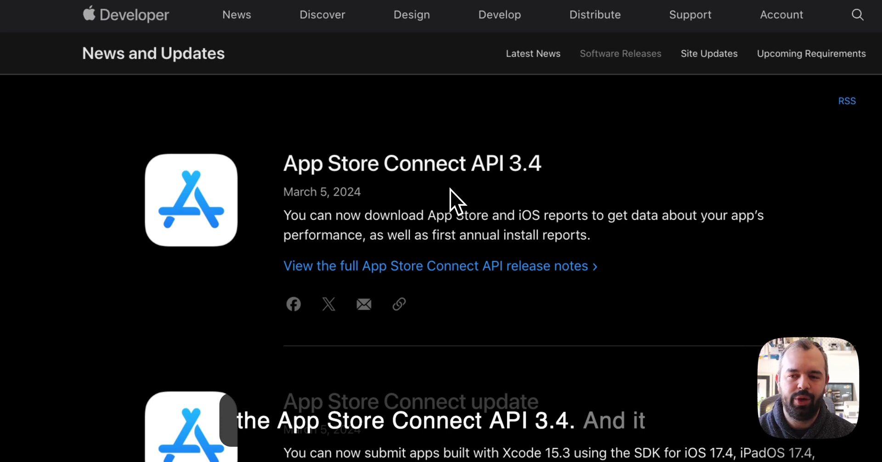
pyautogui.moveTo(452, 202)
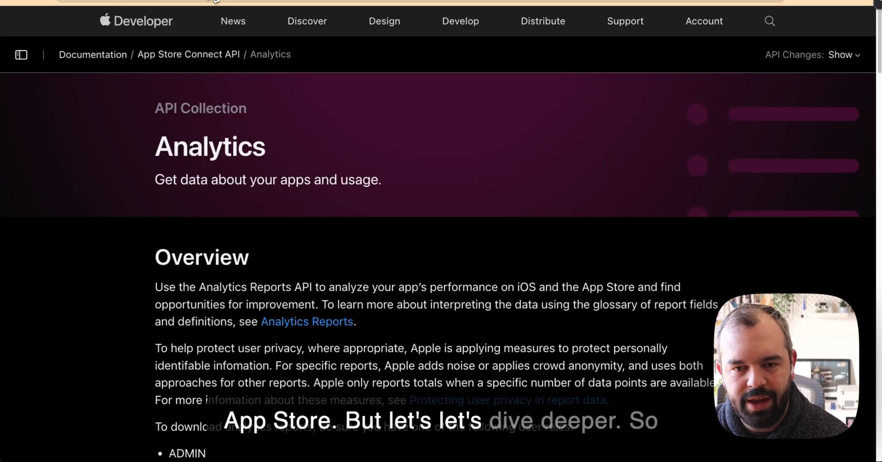
# Scroll through the App Store Connect API 3.4 announcement on News and Updates
pyautogui.scroll(-3)
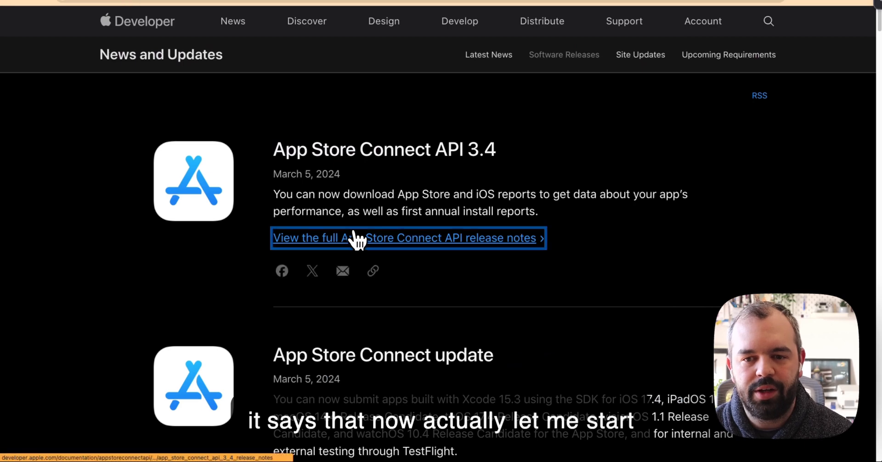
# Open the API 3.4 release notes and follow them to the Analytics API page
pyautogui.click(403, 237)
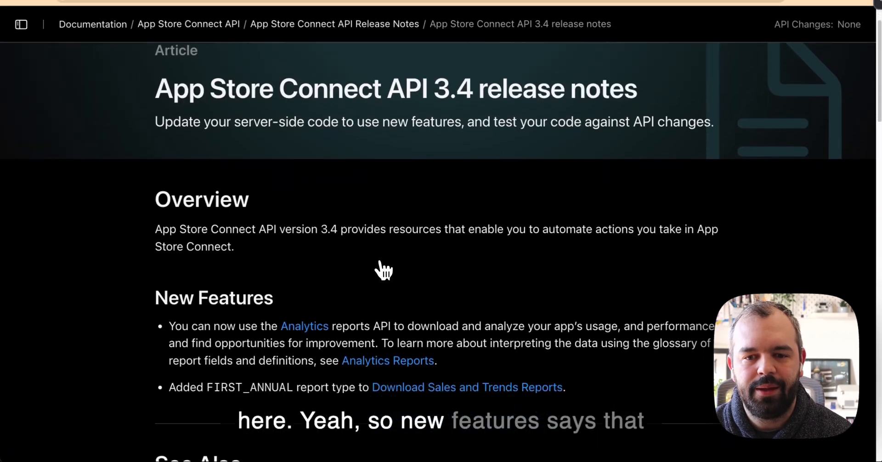
pyautogui.scroll(-3)
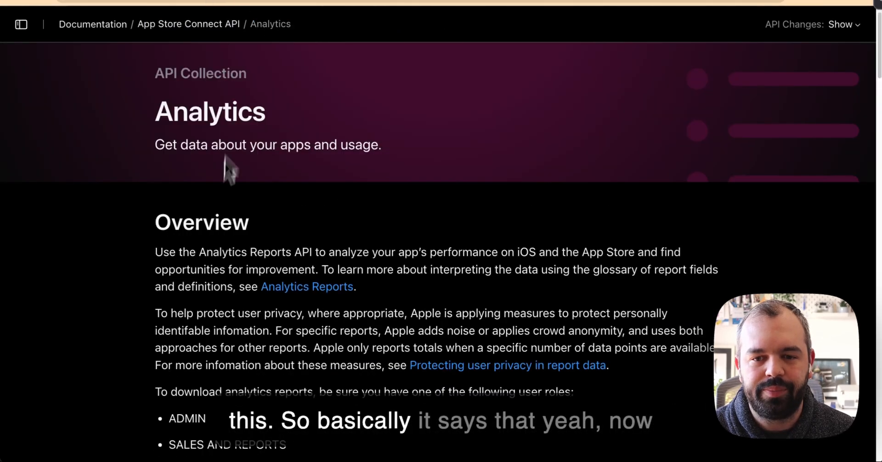
# Scroll past the user roles list, role permissions table and Note to Topics
pyautogui.scroll(-3)
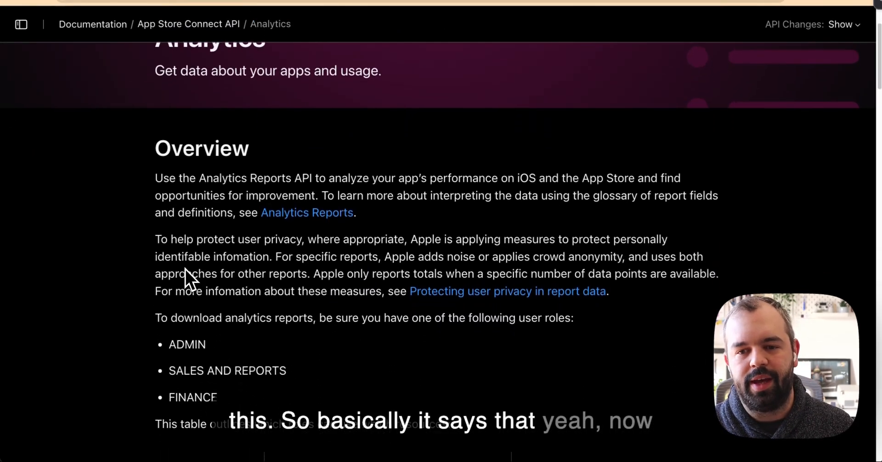
pyautogui.scroll(-3)
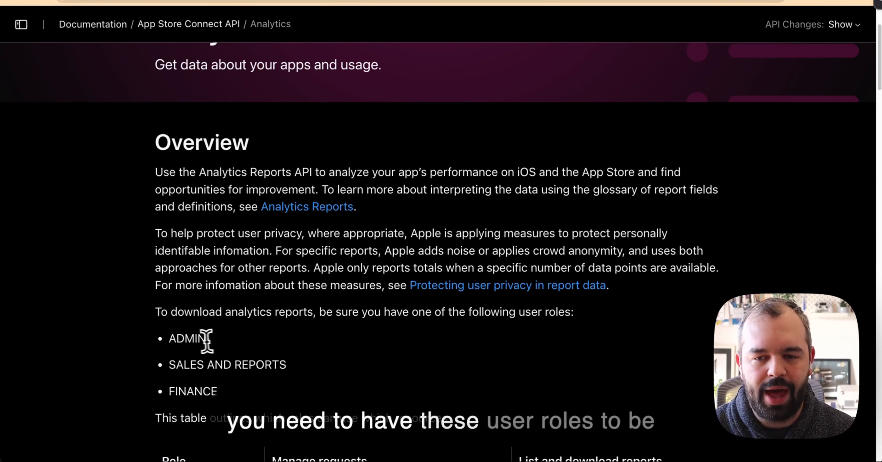
pyautogui.moveTo(244, 402)
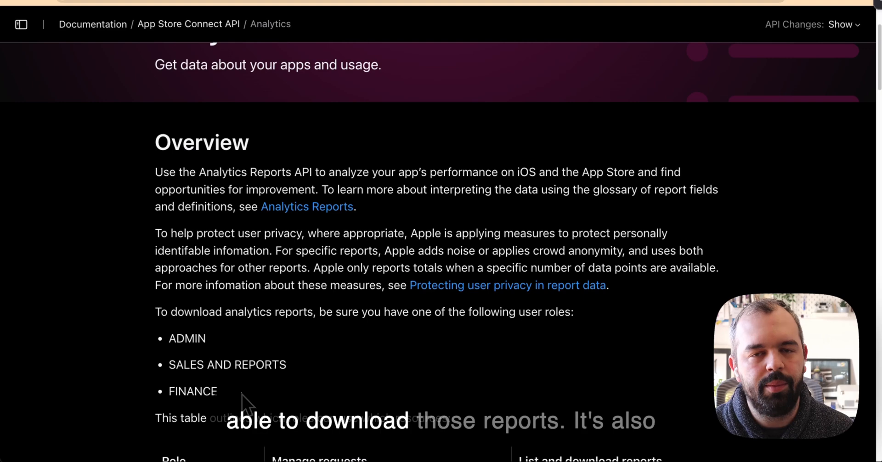
pyautogui.scroll(-3)
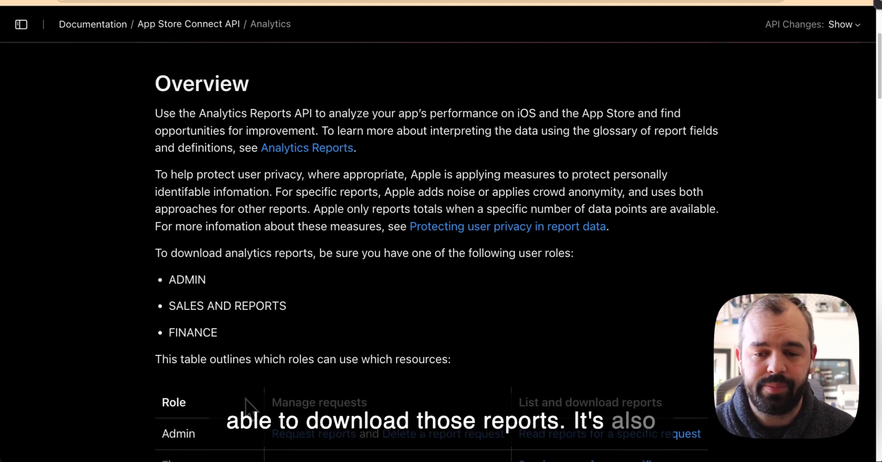
pyautogui.scroll(-3)
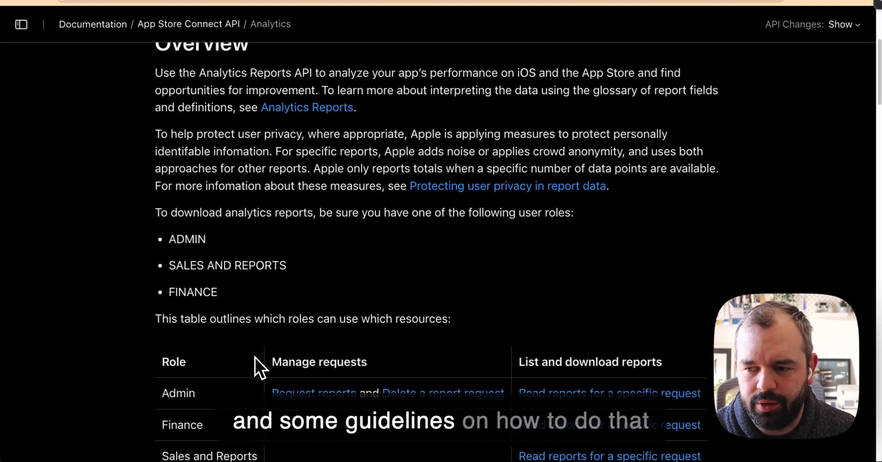
pyautogui.scroll(-3)
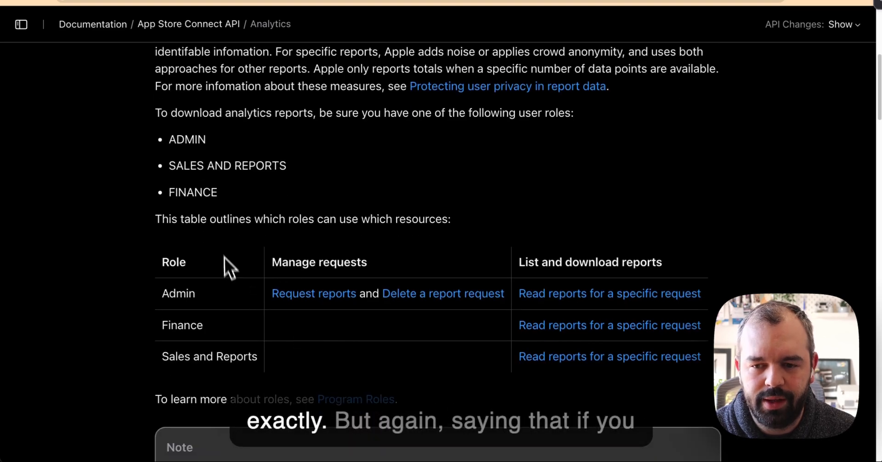
pyautogui.scroll(-3)
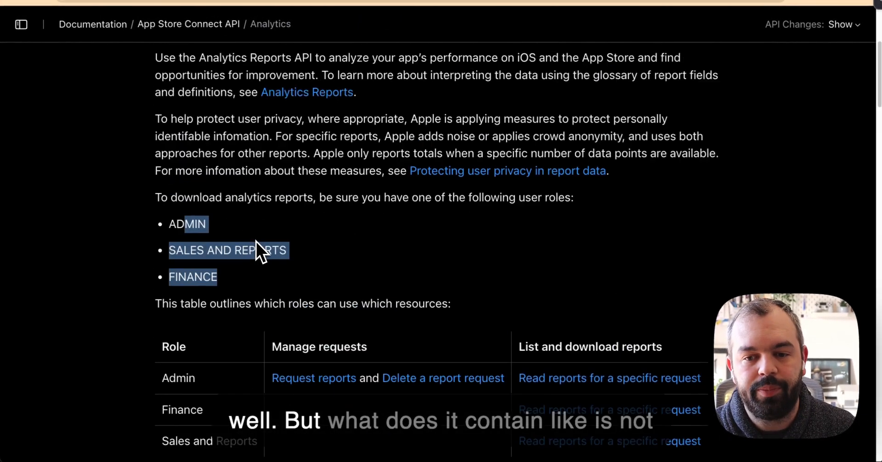
pyautogui.scroll(-3)
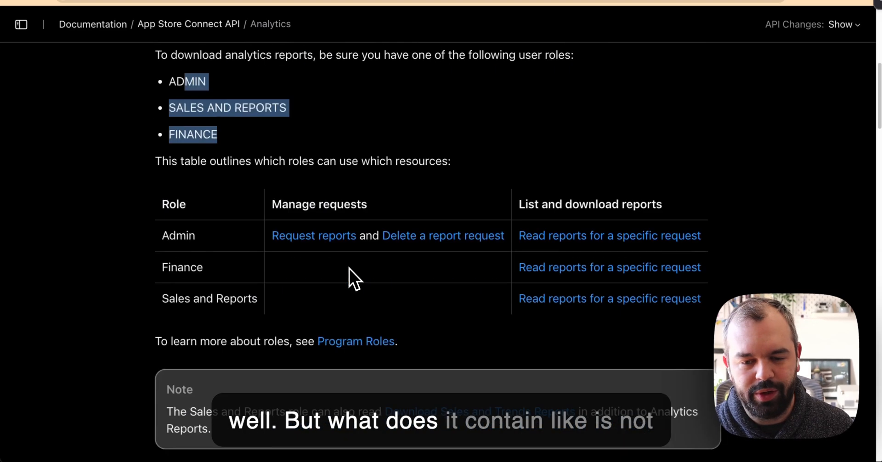
pyautogui.scroll(-3)
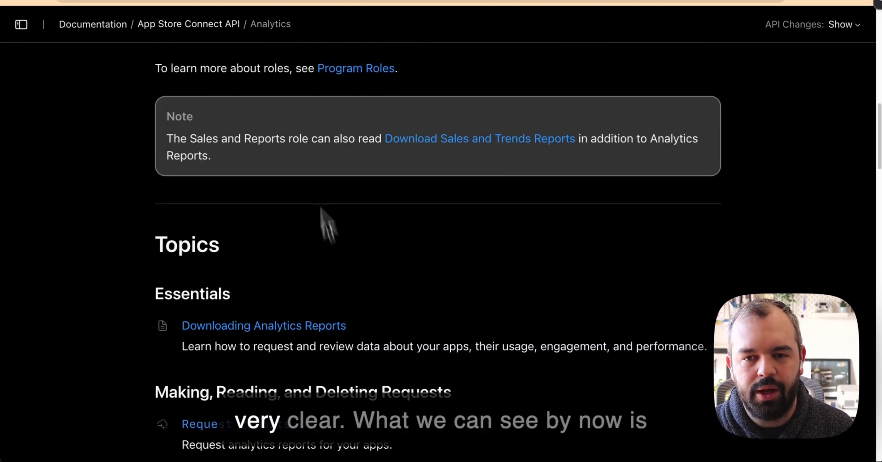
# Open Downloading Analytics Reports and scroll to its Overview report categories
pyautogui.click(263, 325)
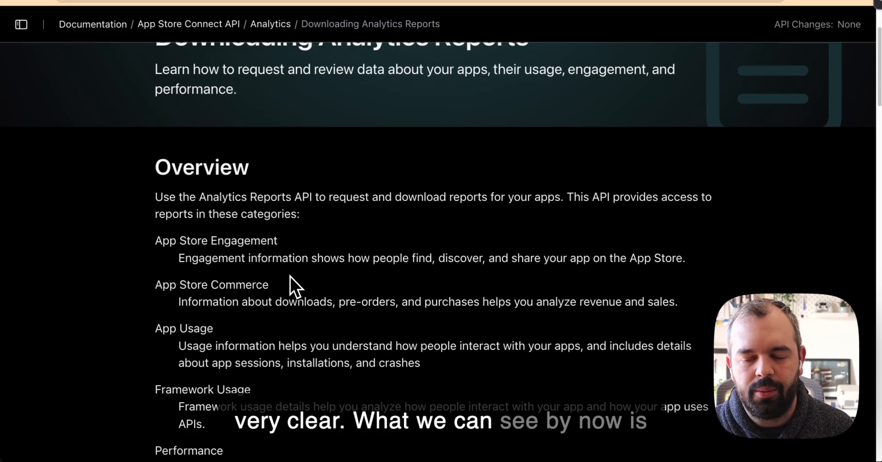
pyautogui.scroll(-3)
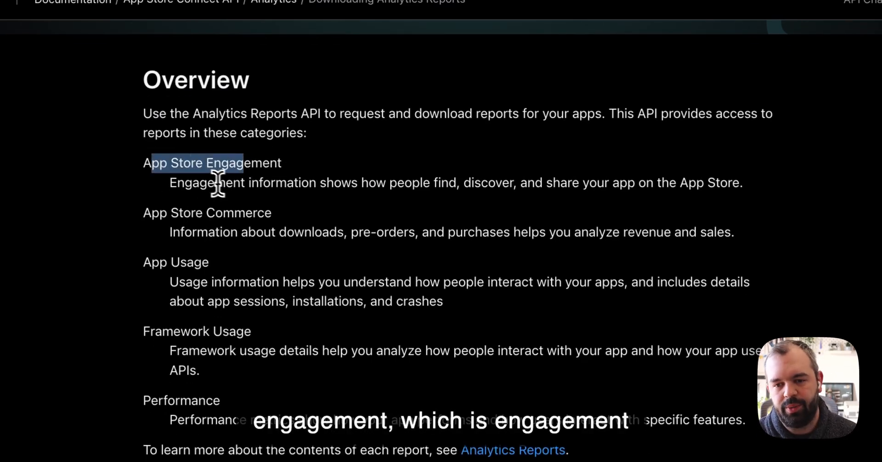
pyautogui.moveTo(376, 189)
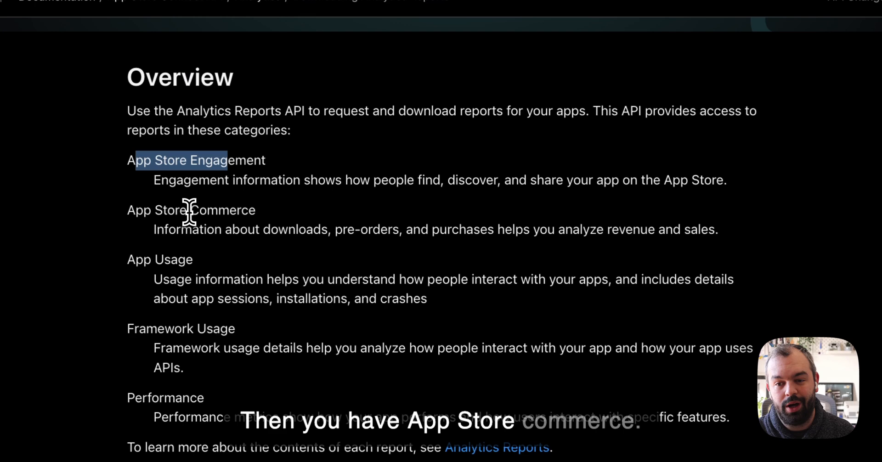
pyautogui.moveTo(241, 229)
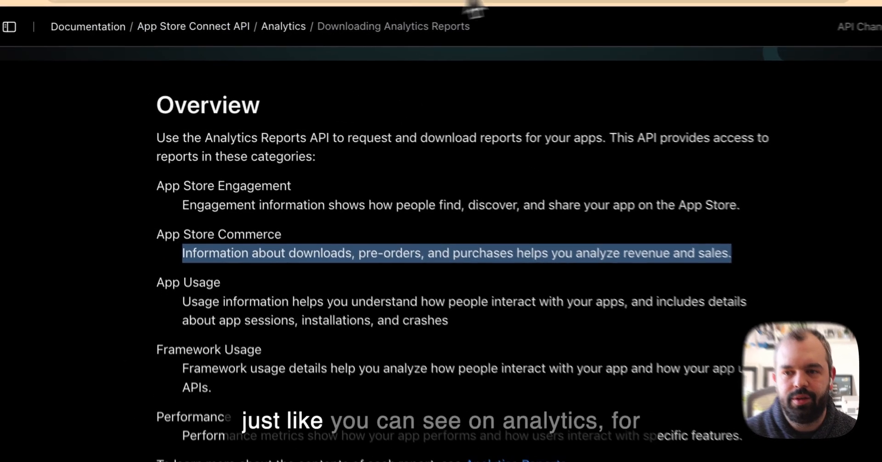
pyautogui.click(283, 26)
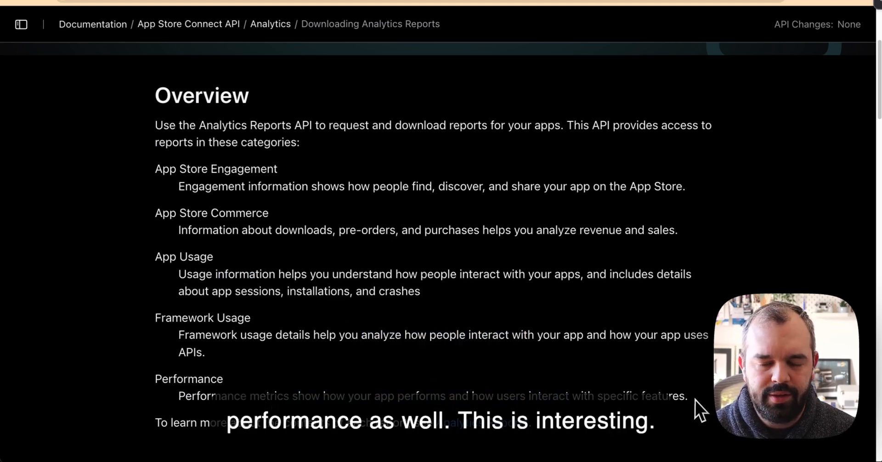
pyautogui.moveTo(156, 317); pyautogui.dragTo(687, 396)
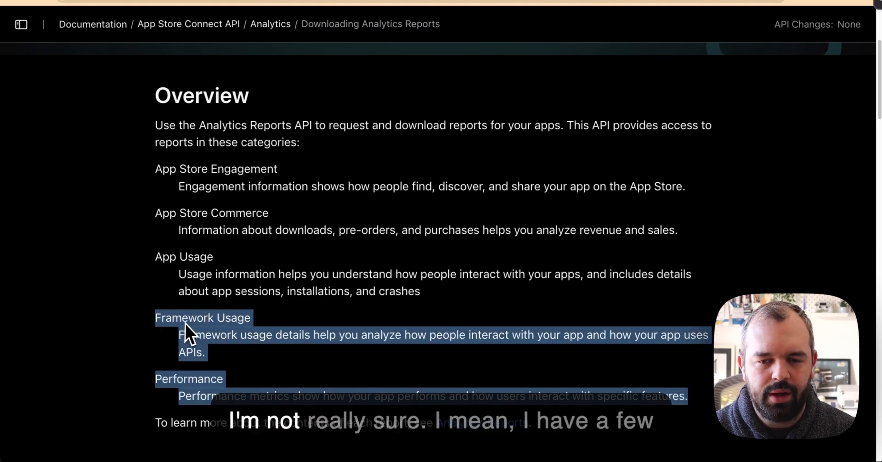
pyautogui.moveTo(270, 349)
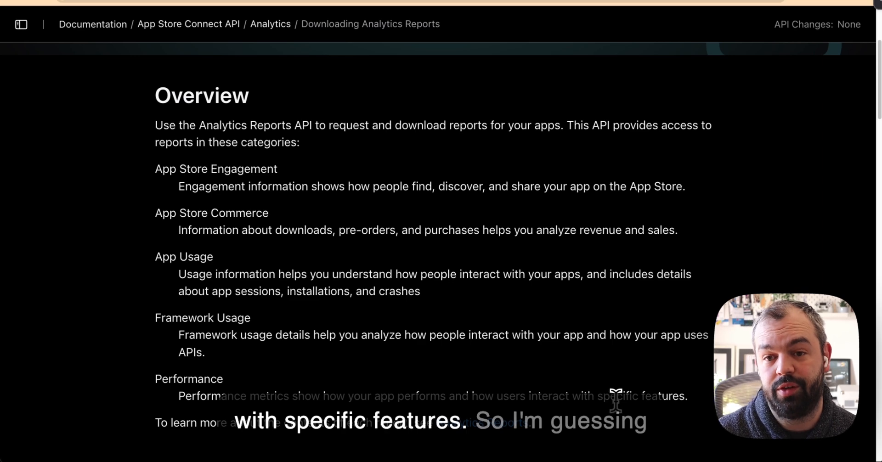
pyautogui.moveTo(179, 396); pyautogui.dragTo(686, 396)
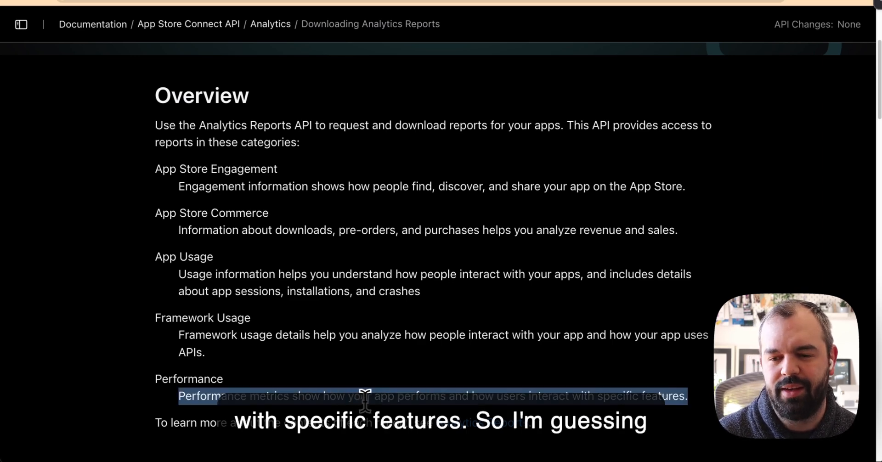
pyautogui.moveTo(579, 391)
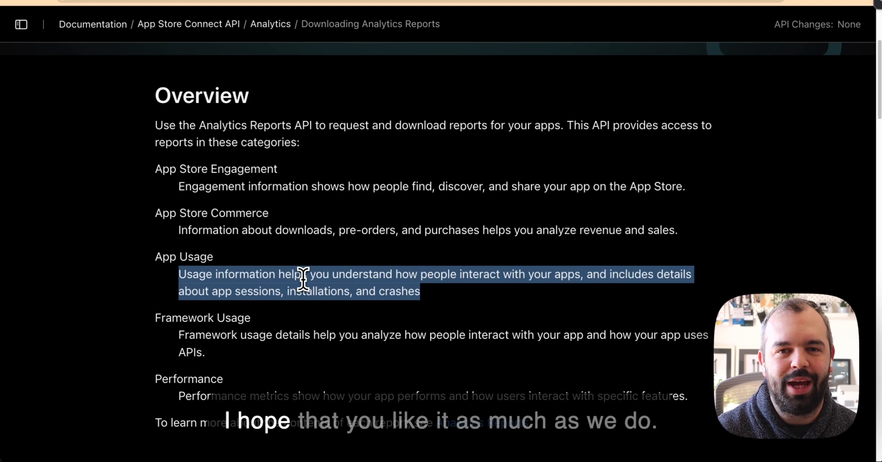
pyautogui.click(304, 274)
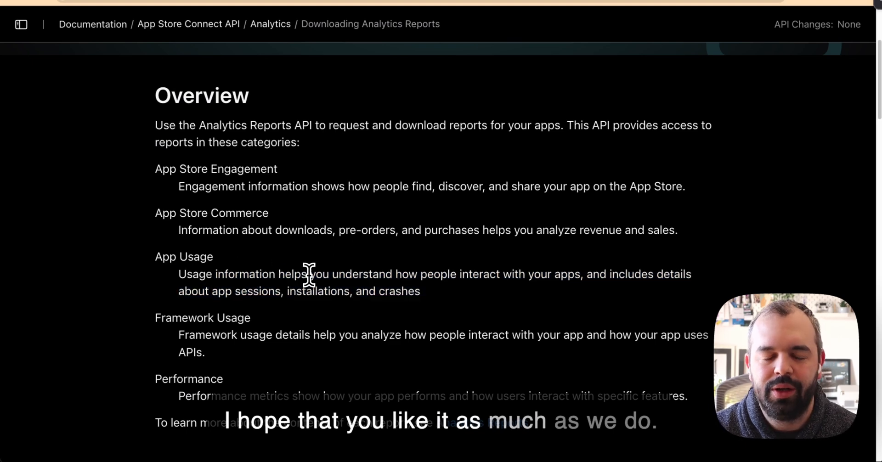